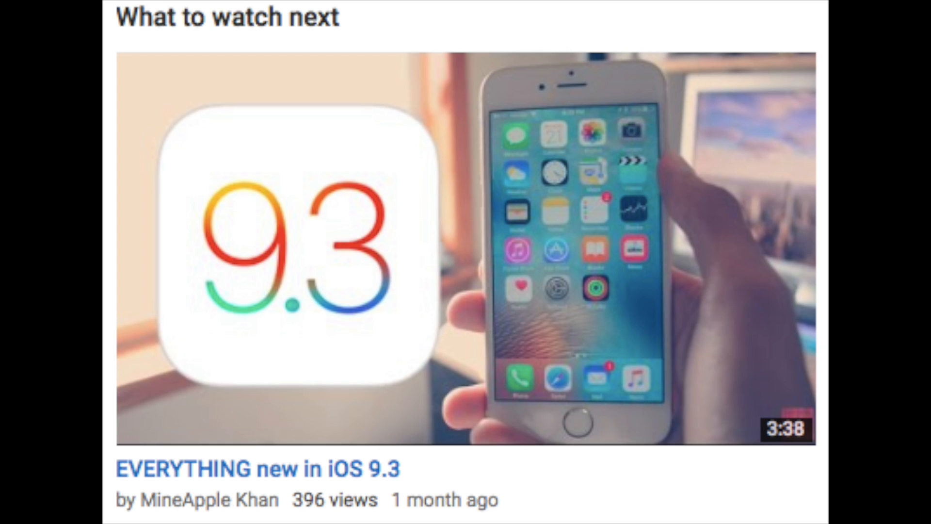
# Reopen the previous Macintosh HD scan results and resume scanning
pyautogui.scroll(-3)
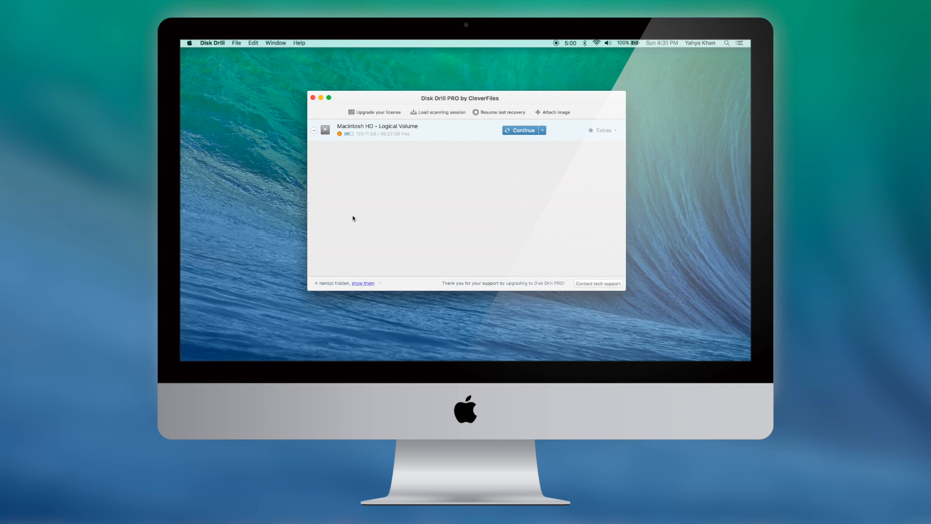
pyautogui.moveTo(449, 191)
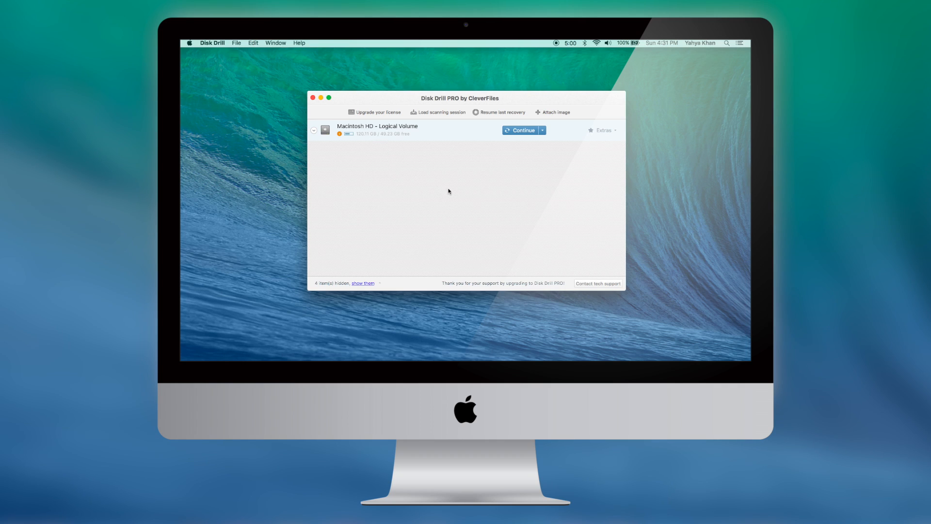
pyautogui.moveTo(526, 154)
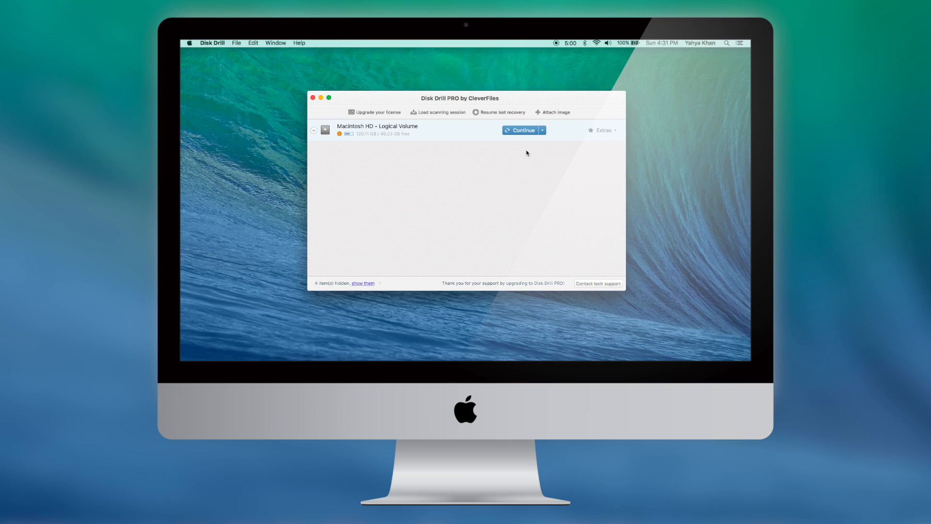
pyautogui.click(520, 130)
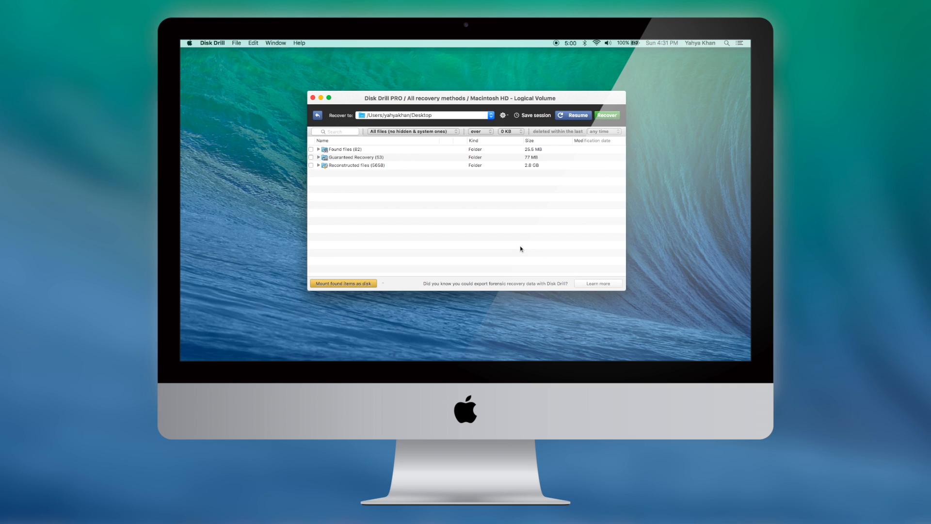
pyautogui.click(571, 114)
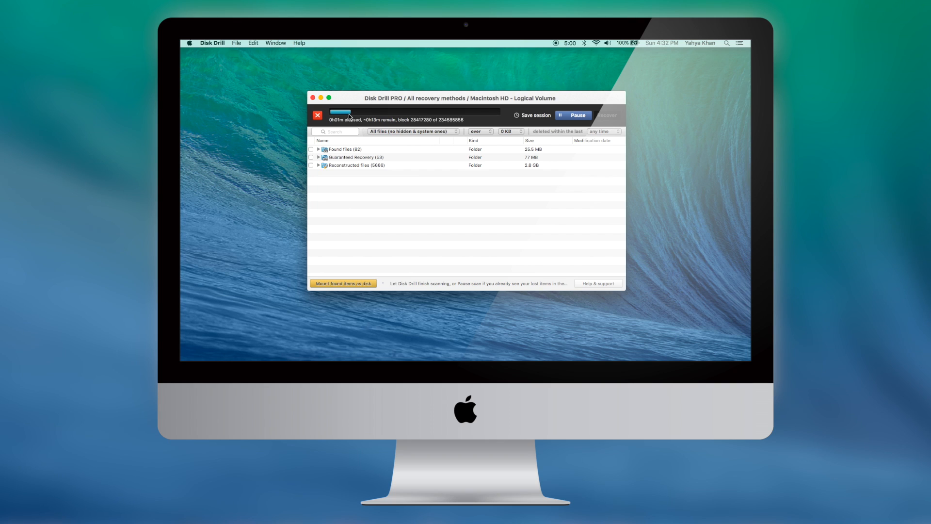
# Look through Guaranteed Recovery and Found results, then filter results to Video
pyautogui.click(356, 157)
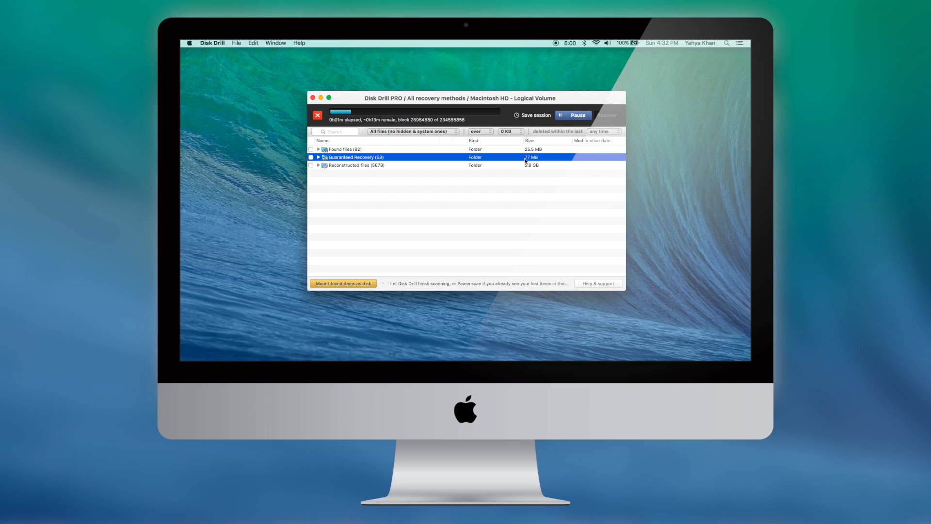
pyautogui.click(343, 149)
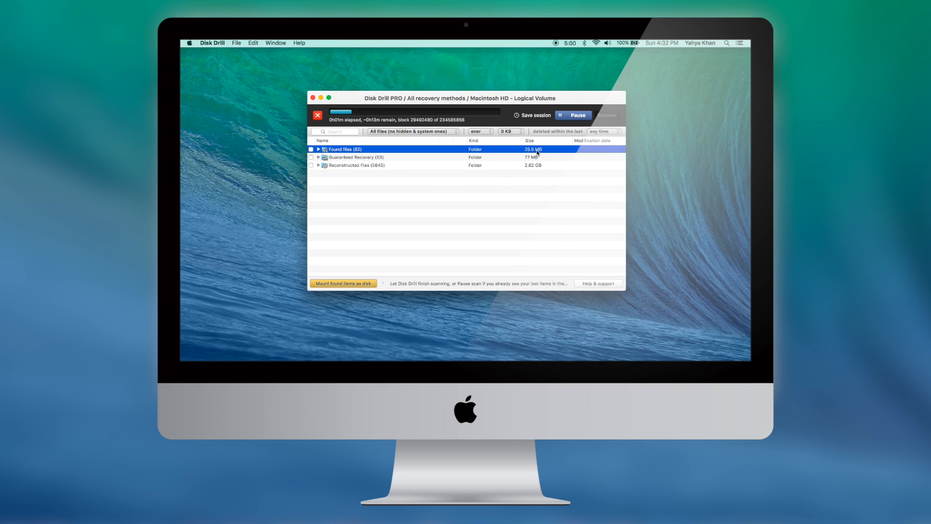
pyautogui.click(410, 131)
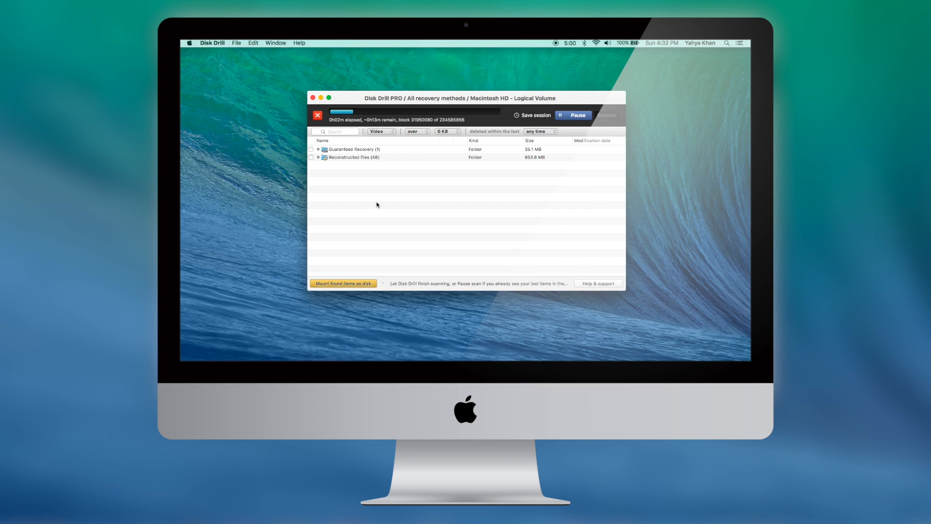
# Expand Guaranteed Recovery down to Trash with the MPEG-4 movie, then pause the scan
pyautogui.click(352, 149)
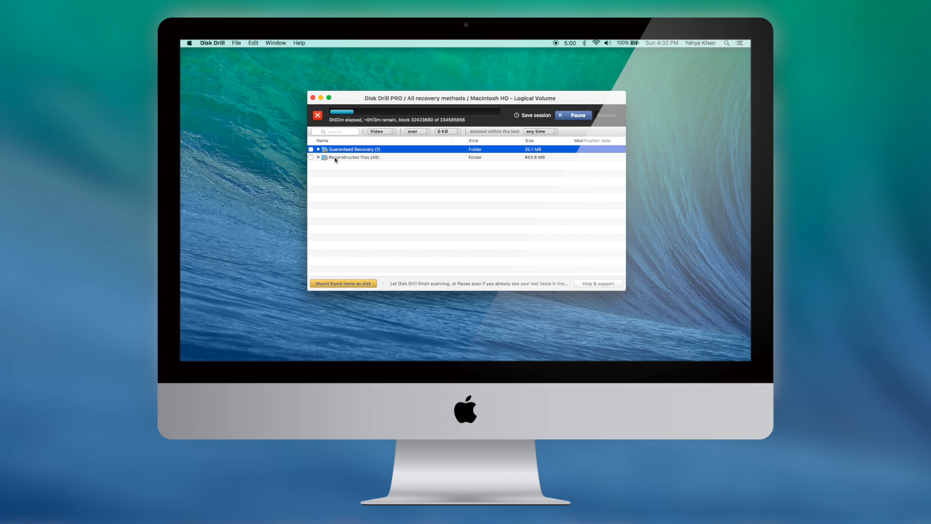
pyautogui.click(318, 149)
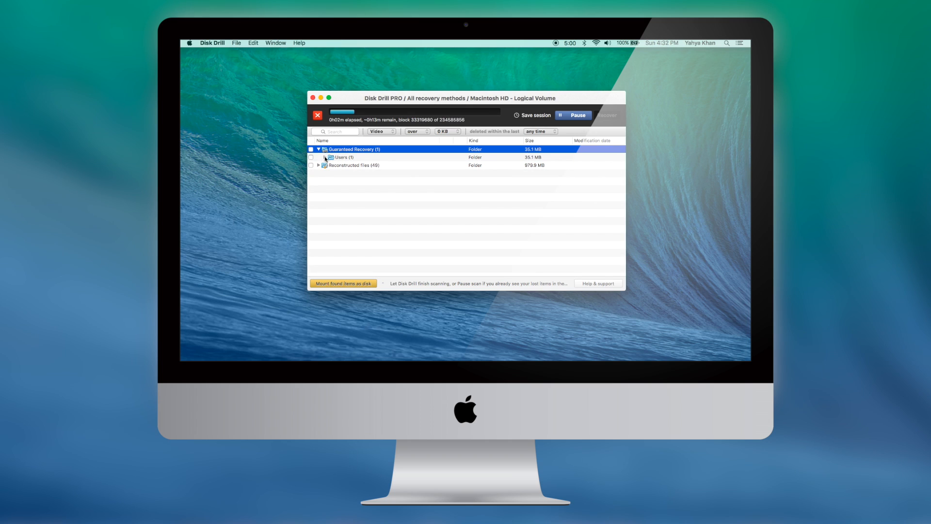
pyautogui.click(324, 157)
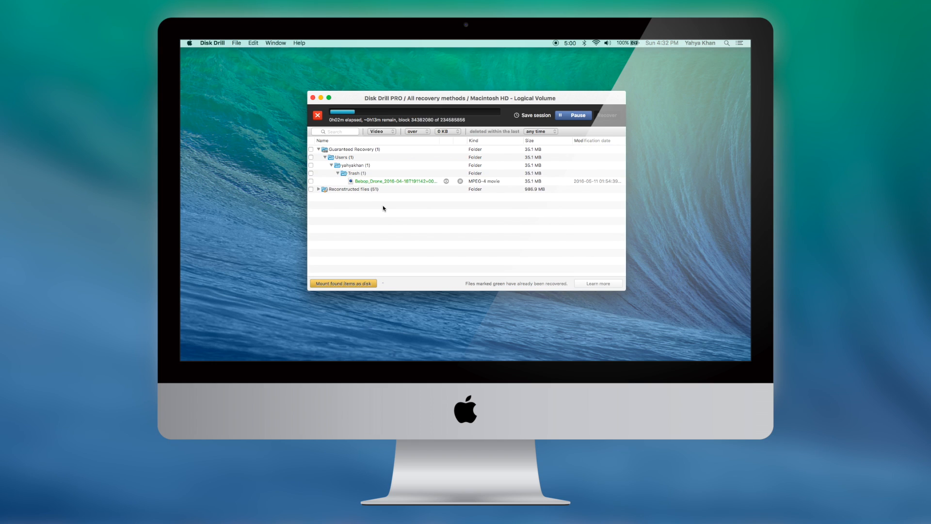
pyautogui.click(395, 180)
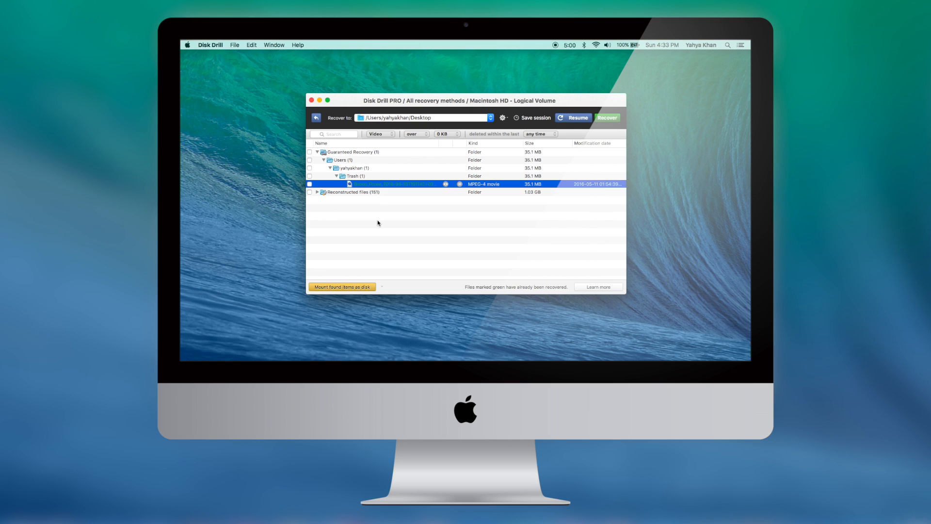
pyautogui.moveTo(571, 122)
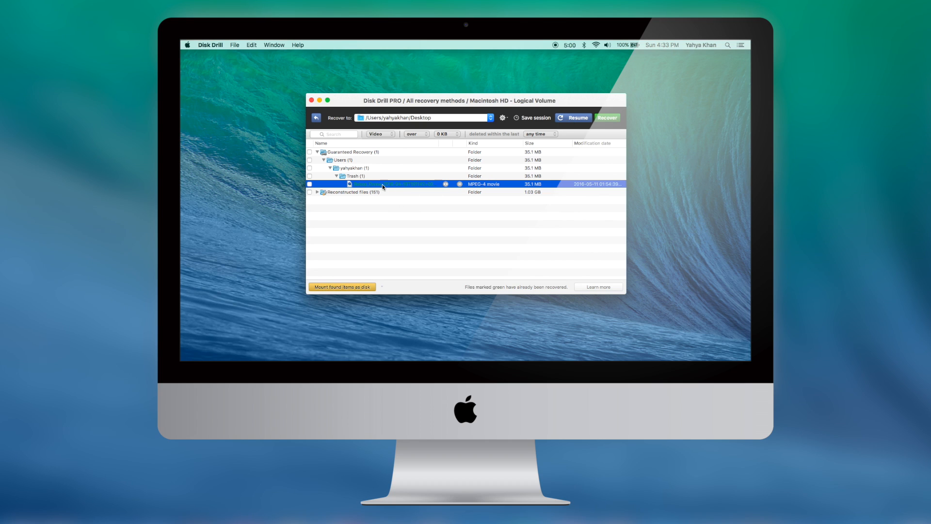
# Recover the deleted MPEG-4 drone movie and open its restored Users folder
pyautogui.rightClick(383, 184)
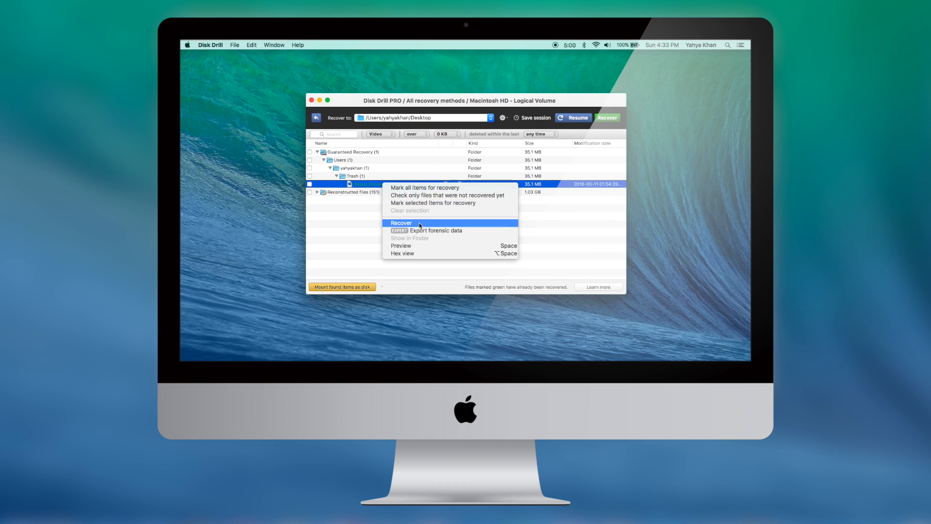
pyautogui.click(401, 222)
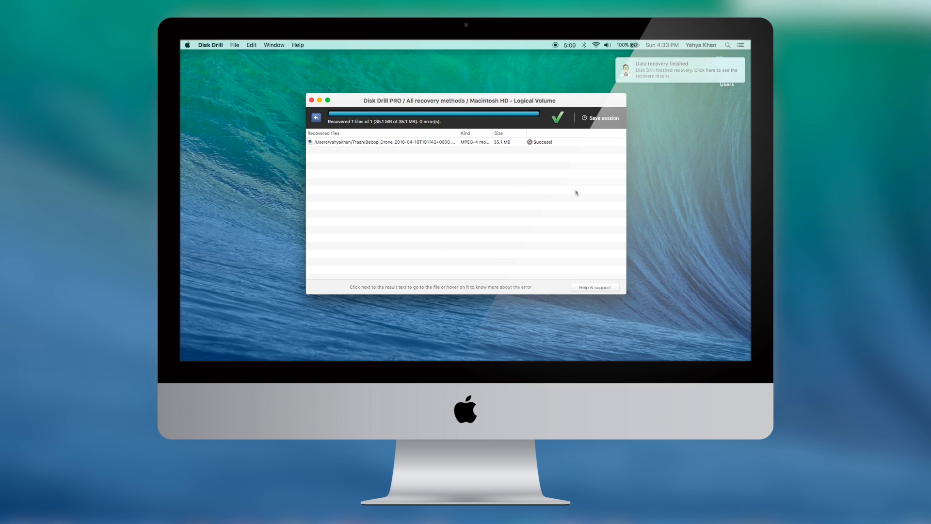
pyautogui.moveTo(354, 148)
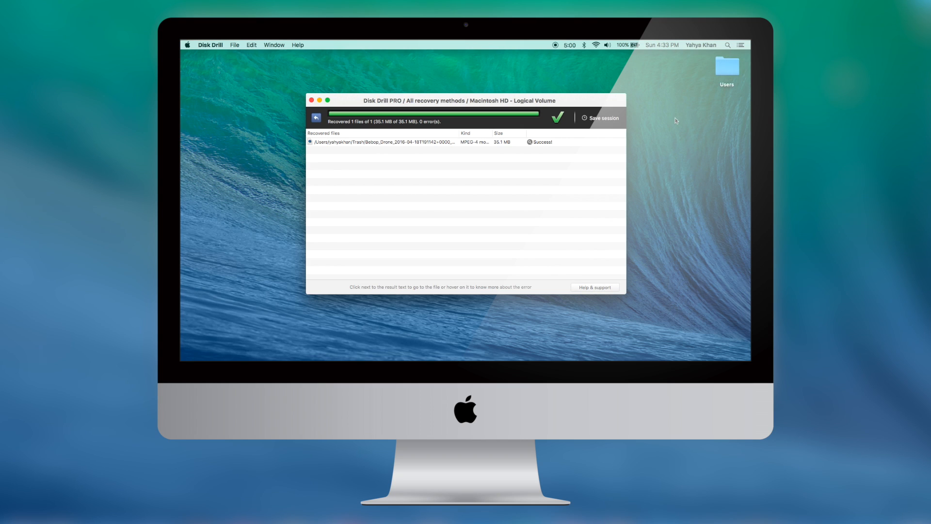
pyautogui.doubleClick(727, 66)
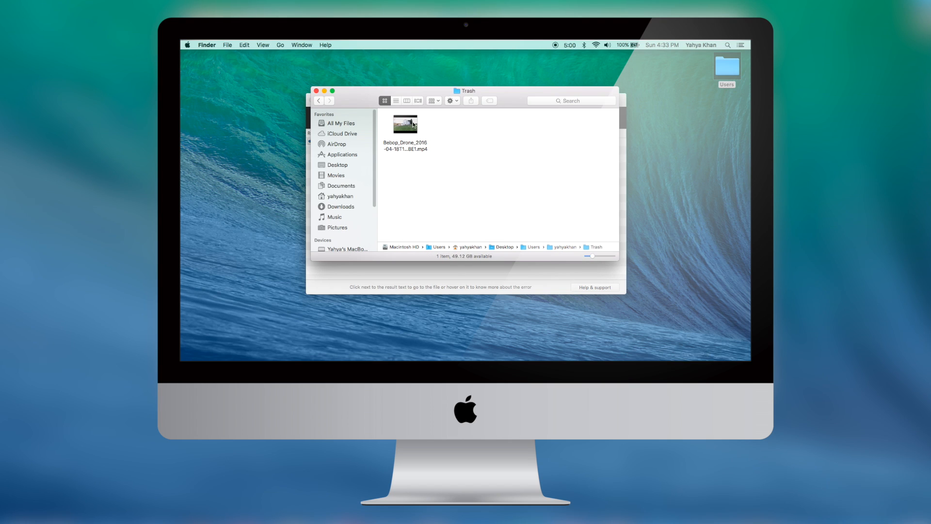
# Open Bebop_Drone .mp4 in QuickTime, play it and scrub through the footage
pyautogui.doubleClick(404, 124)
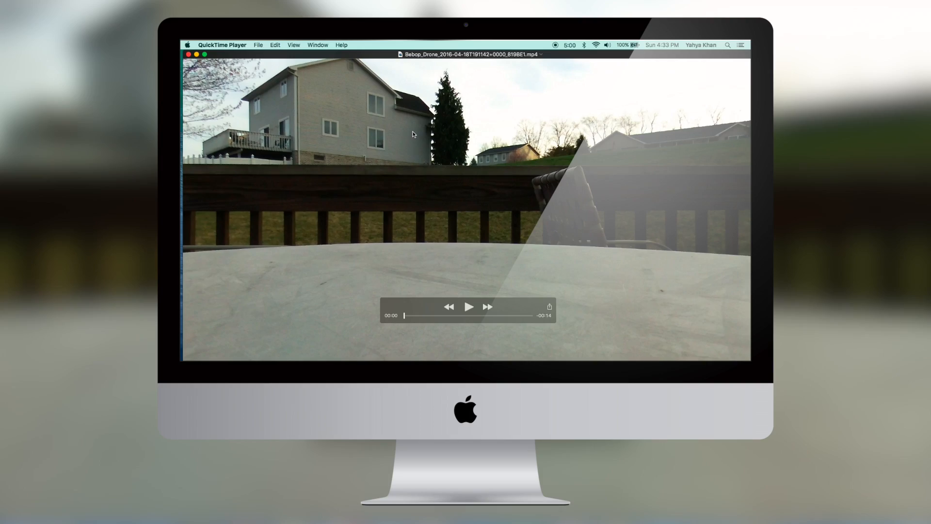
pyautogui.click(468, 307)
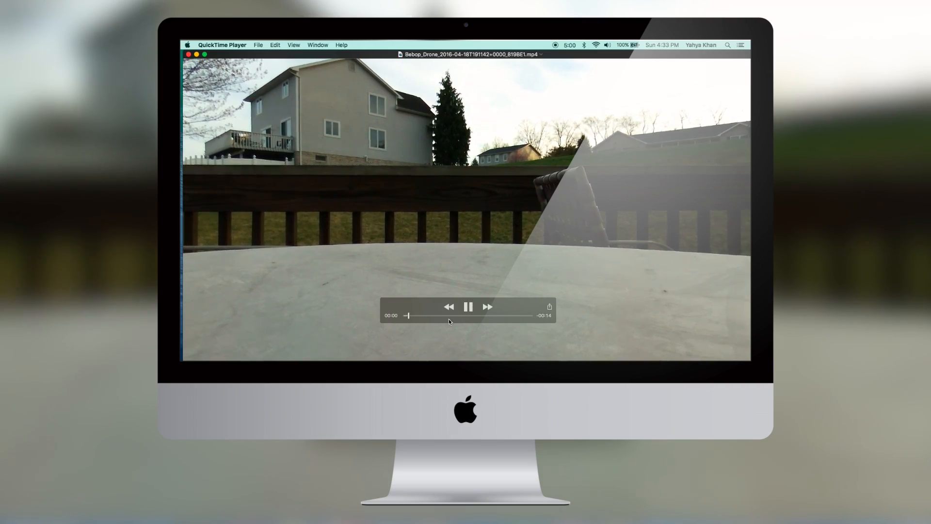
pyautogui.moveTo(408, 315); pyautogui.dragTo(463, 315)
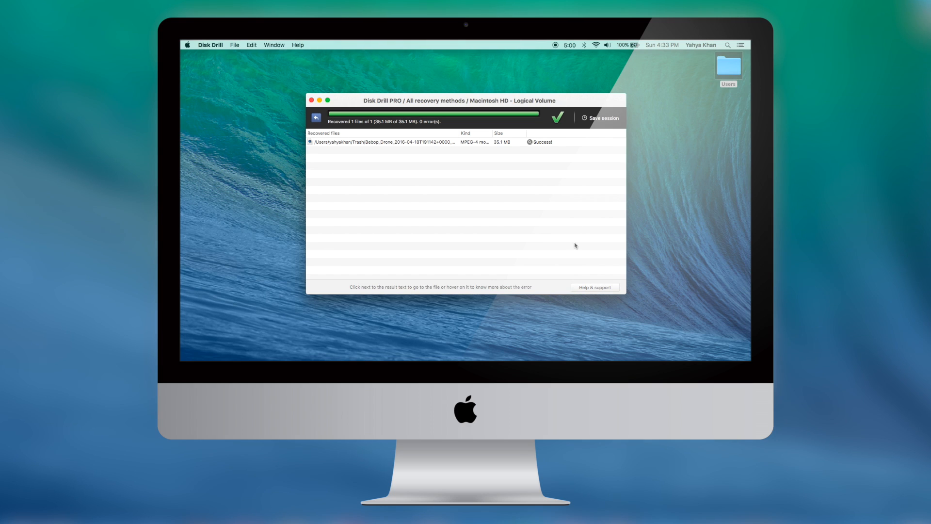
pyautogui.moveTo(492, 243)
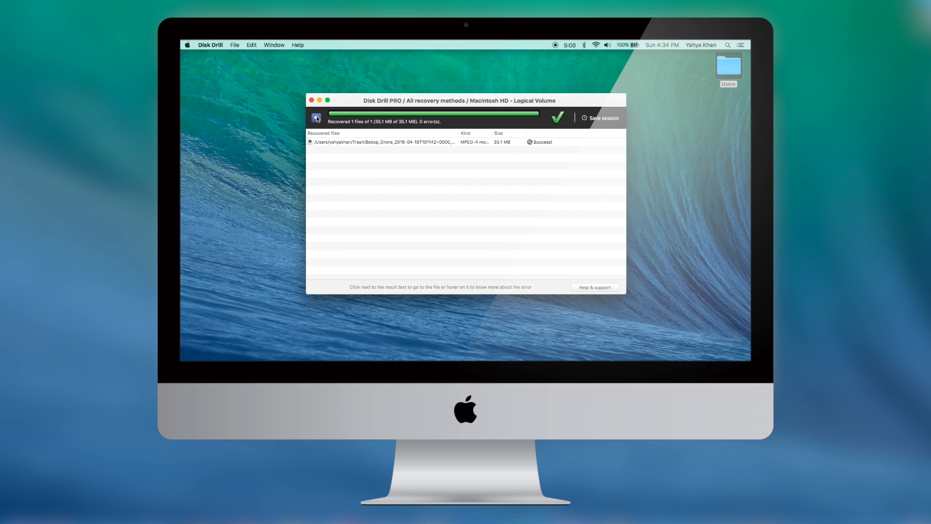
# Go back to the scan results and set the filter to All files (no hidden & system ones)
pyautogui.click(317, 117)
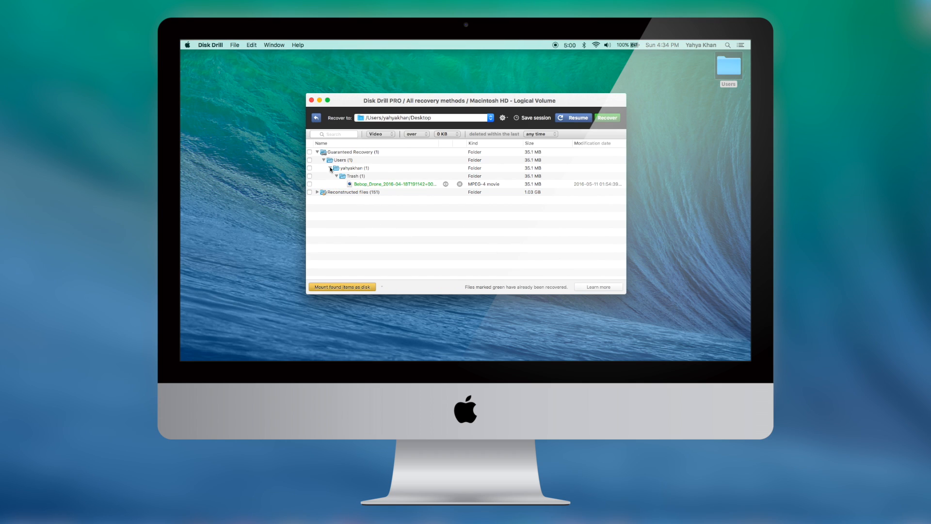
pyautogui.click(380, 134)
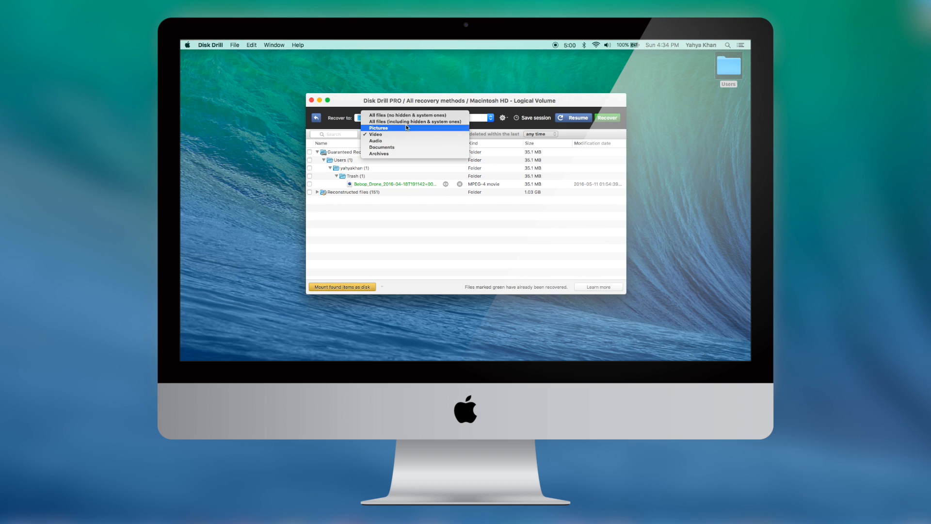
pyautogui.click(408, 114)
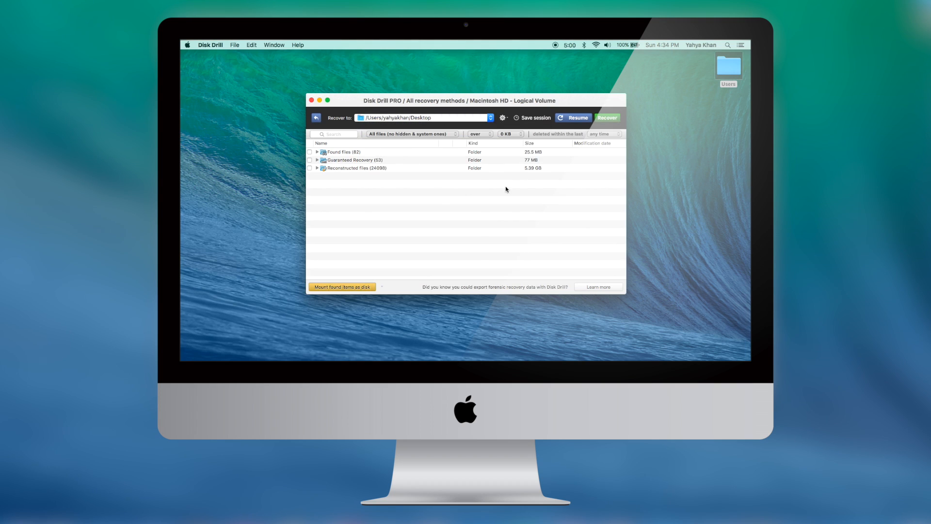
pyautogui.click(353, 159)
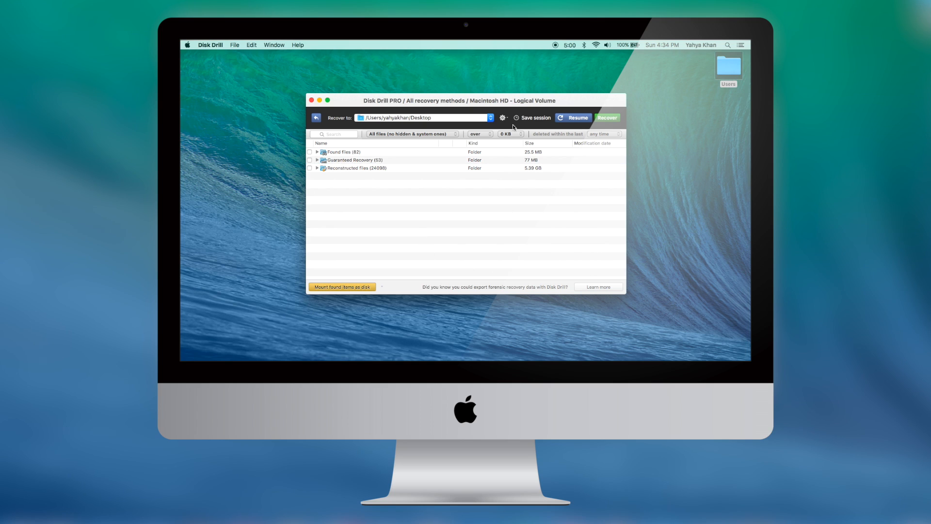
# Resume the paused Macintosh HD scan, then use Save session in the toolbar
pyautogui.click(572, 117)
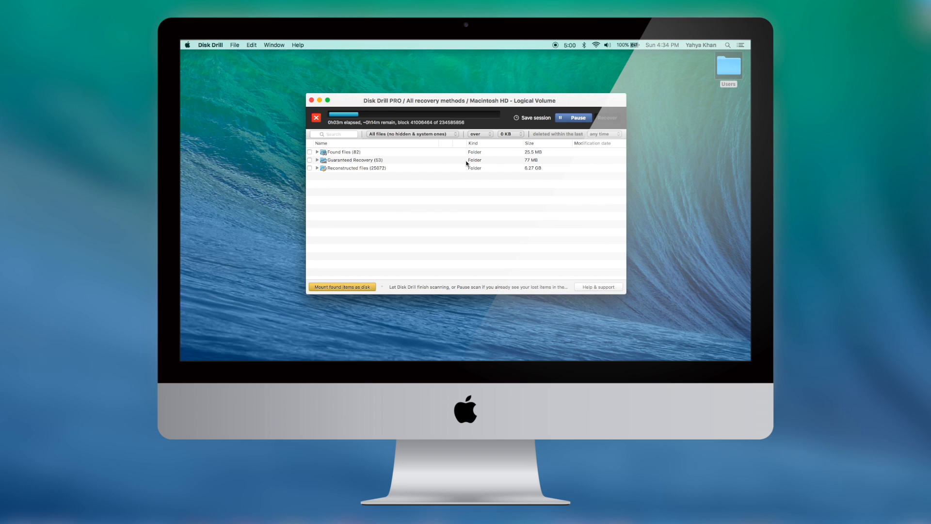
pyautogui.moveTo(445, 189)
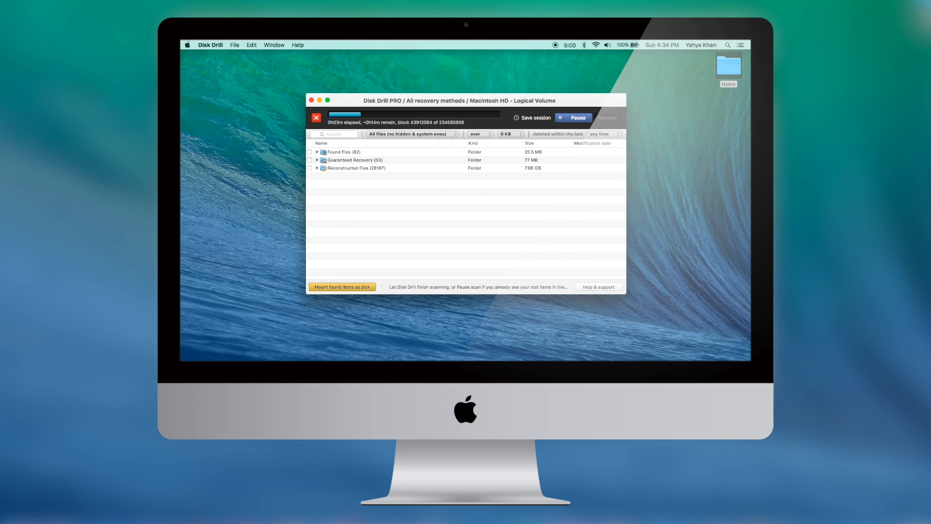
pyautogui.click(532, 117)
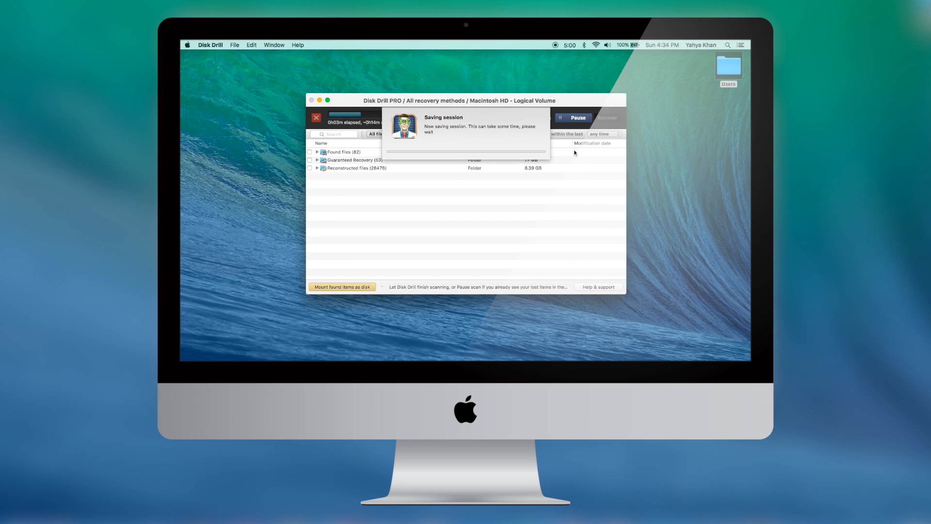